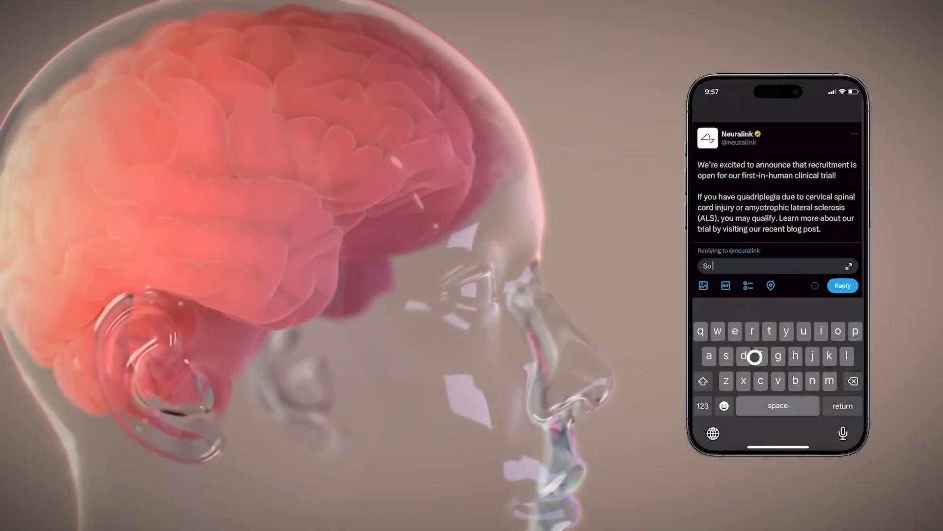
type("excited for")
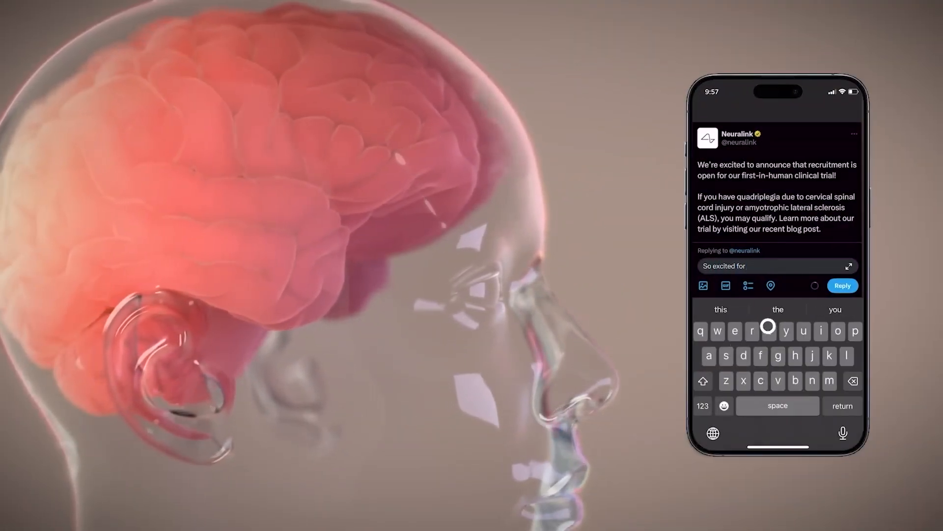